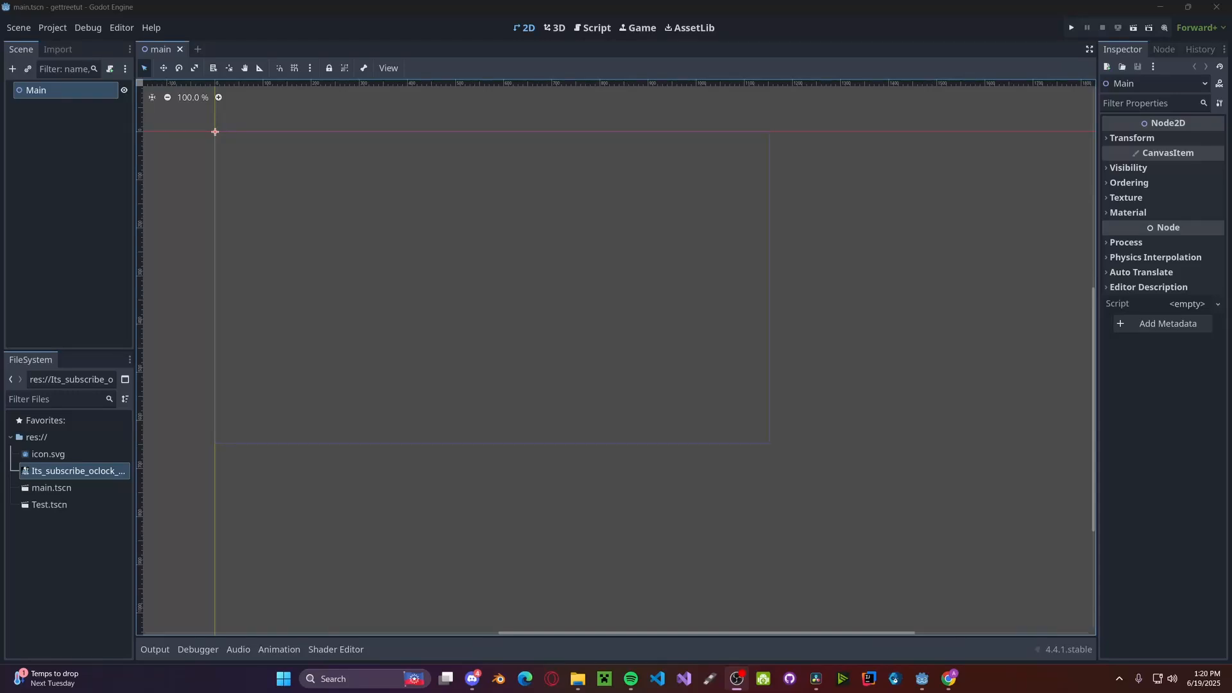
- Write print(get_tree().current_scene) as the body of _ready() in main.gd
{"action": "left_click", "coordinate": [595, 28]}
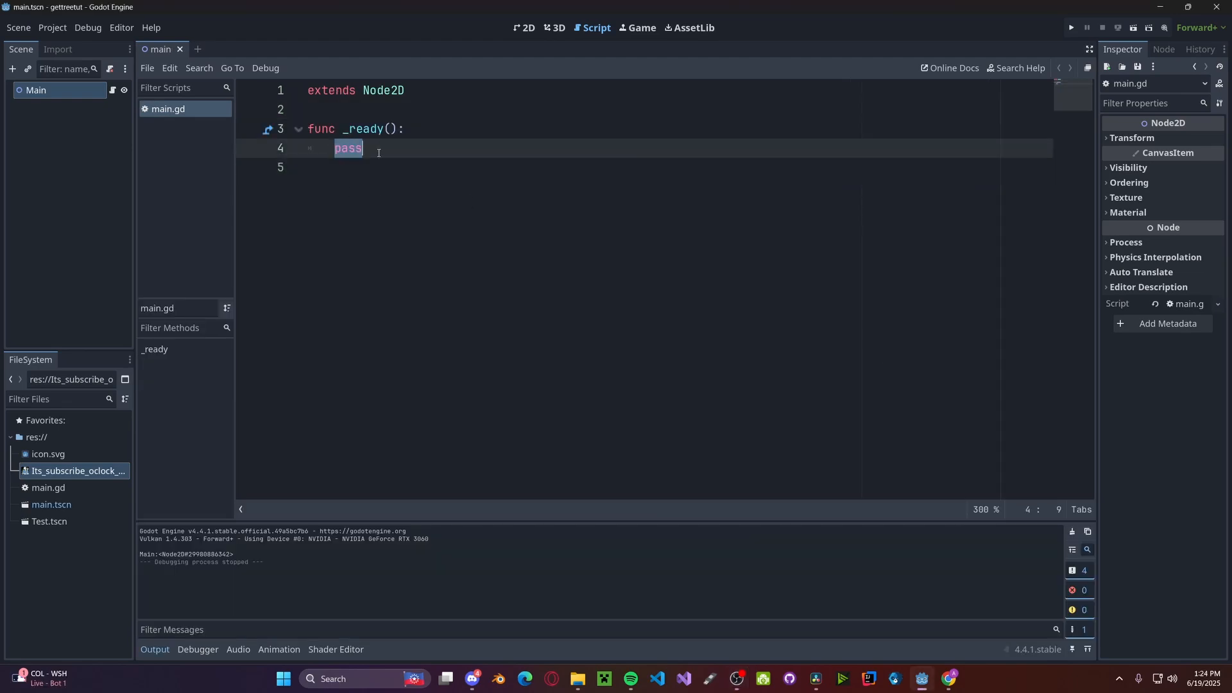
{"action": "type", "text": "print(g"}
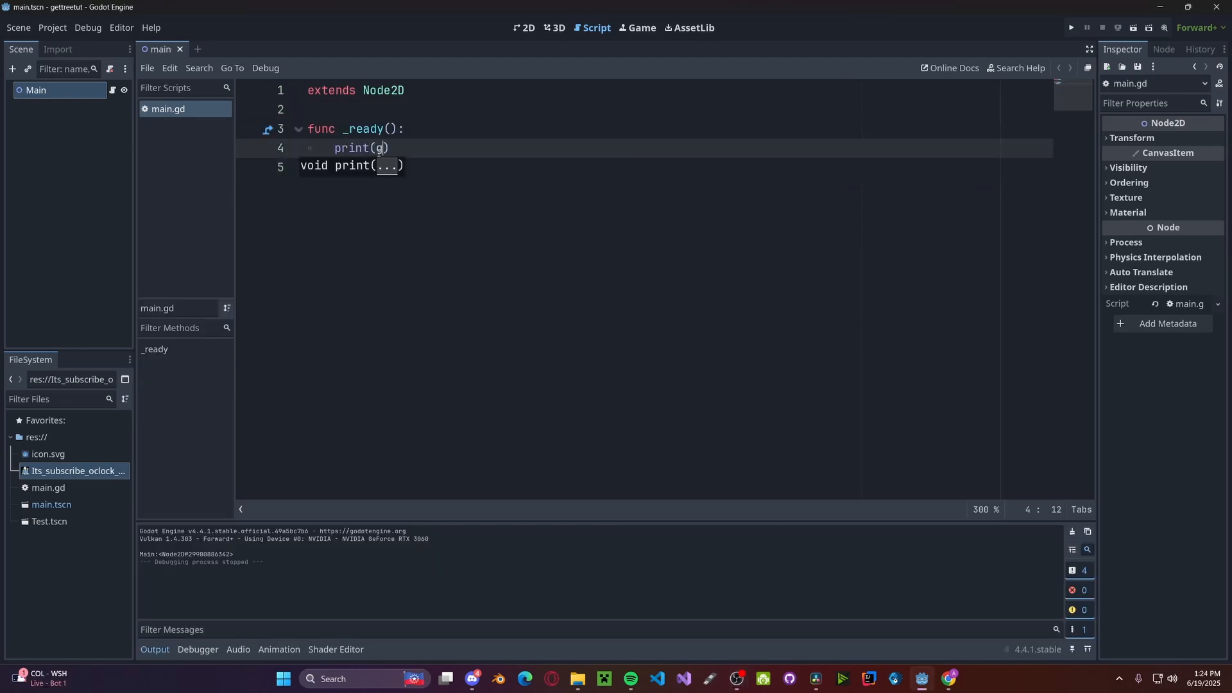
{"action": "type", "text": "et_tree()"}
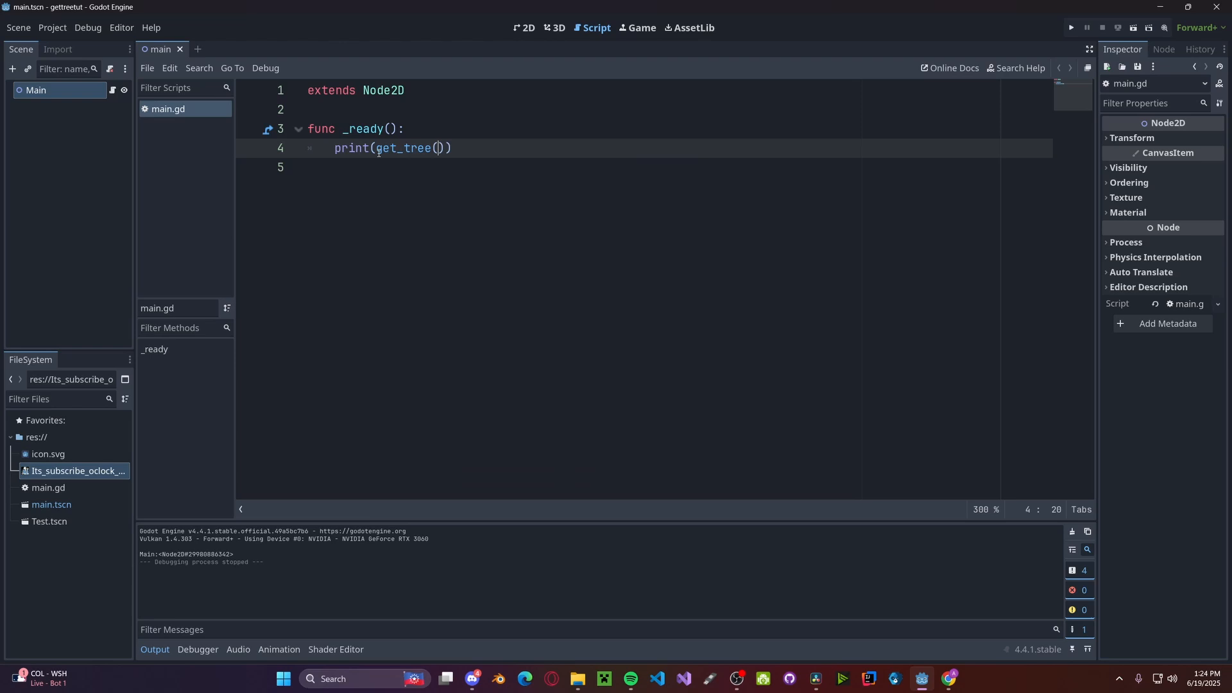
{"action": "type", "text": ".current_scene"}
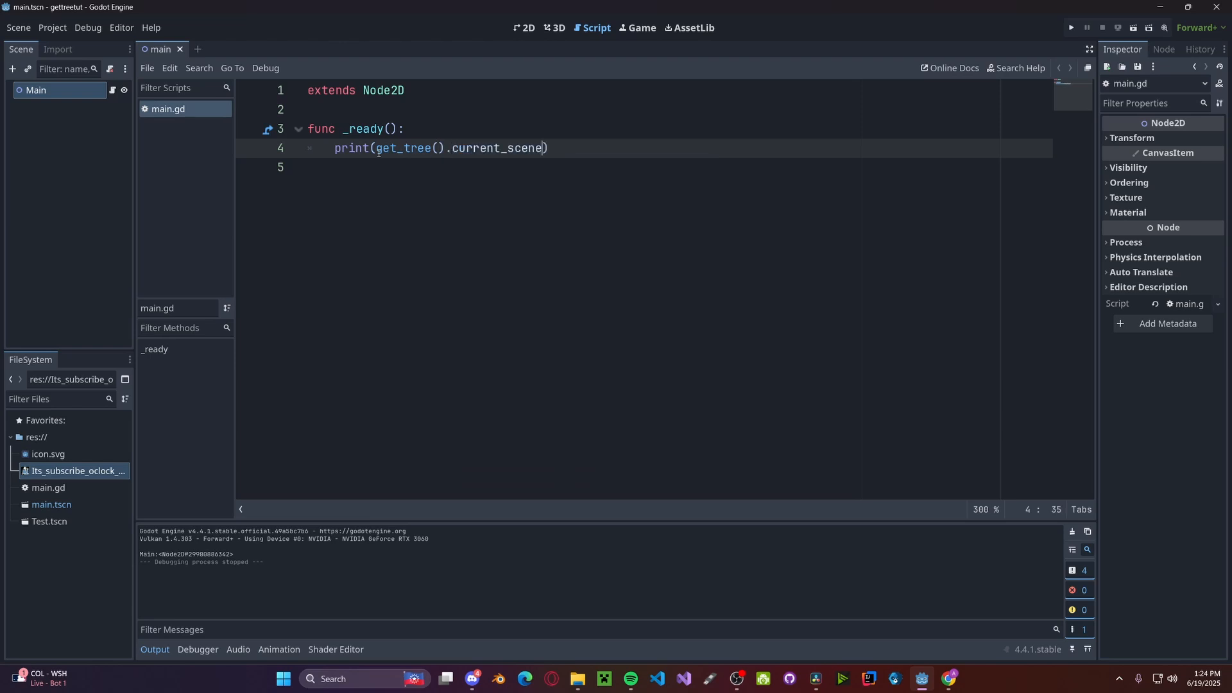
{"action": "left_click", "coordinate": [1071, 27]}
{"action": "type", "text": "ge"}
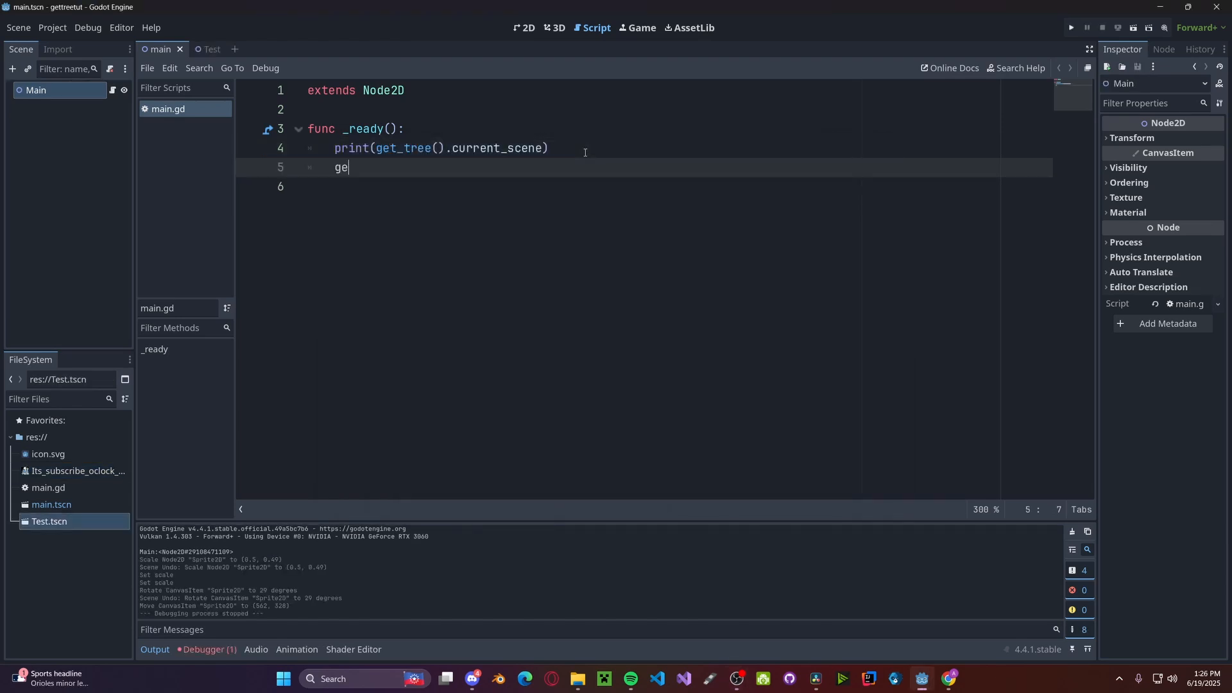
- Add a get_tree().change_scene_to_file("res://Test.tscn") line using the autocomplete suggestion
{"action": "type", "text": "t_tree"}
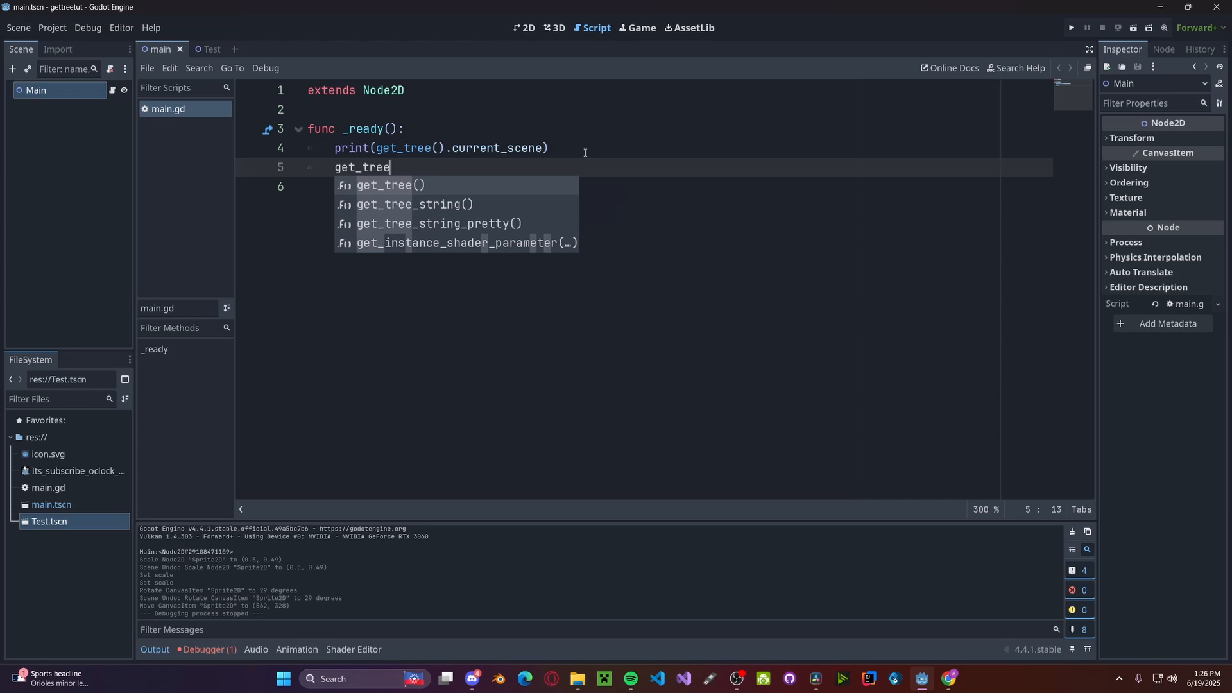
{"action": "type", "text": "().chan"}
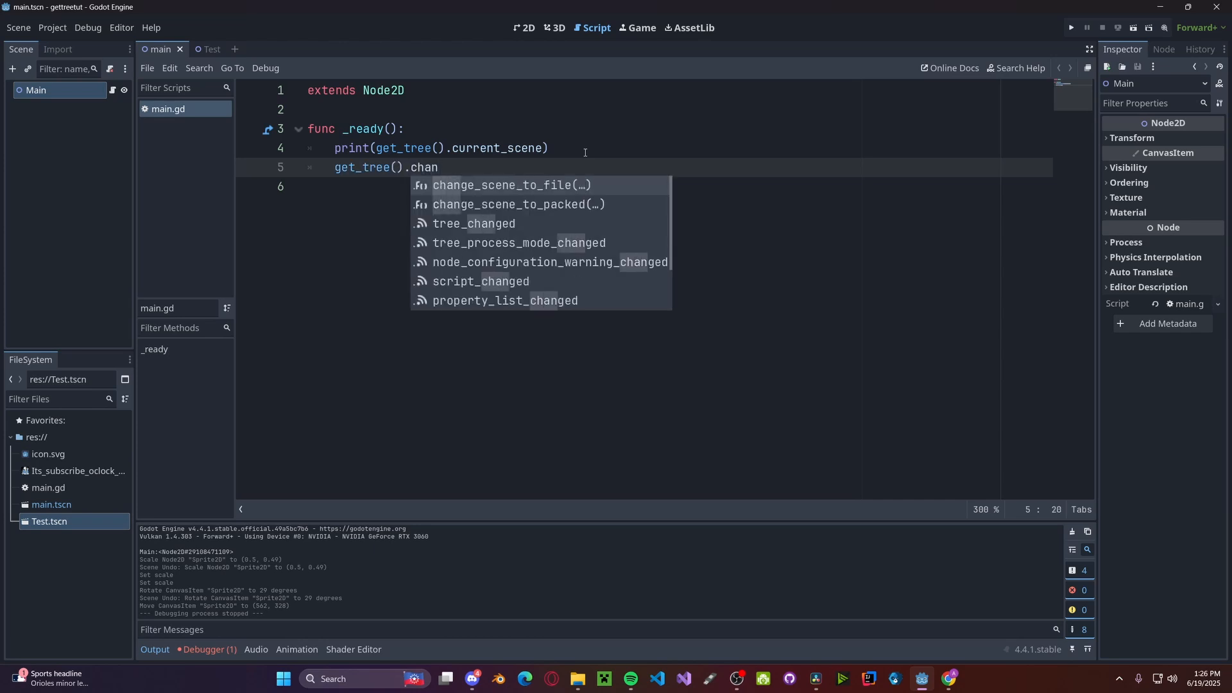
{"action": "left_click", "coordinate": [509, 185]}
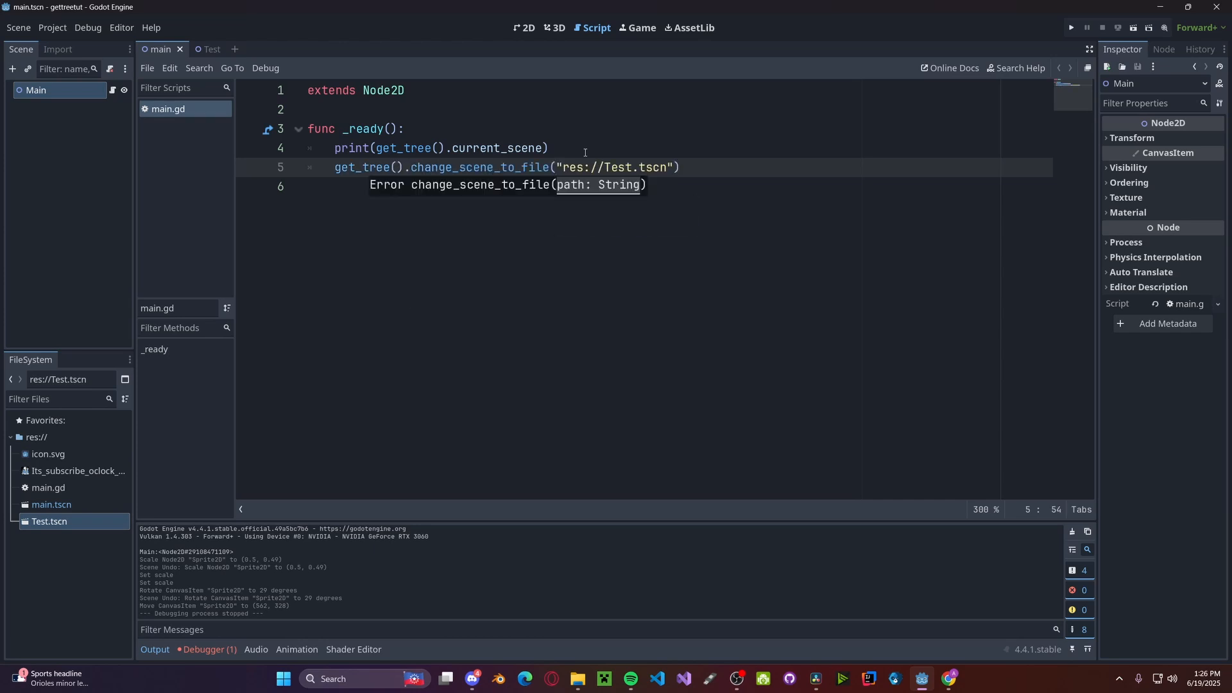
{"action": "left_click", "coordinate": [1071, 27]}
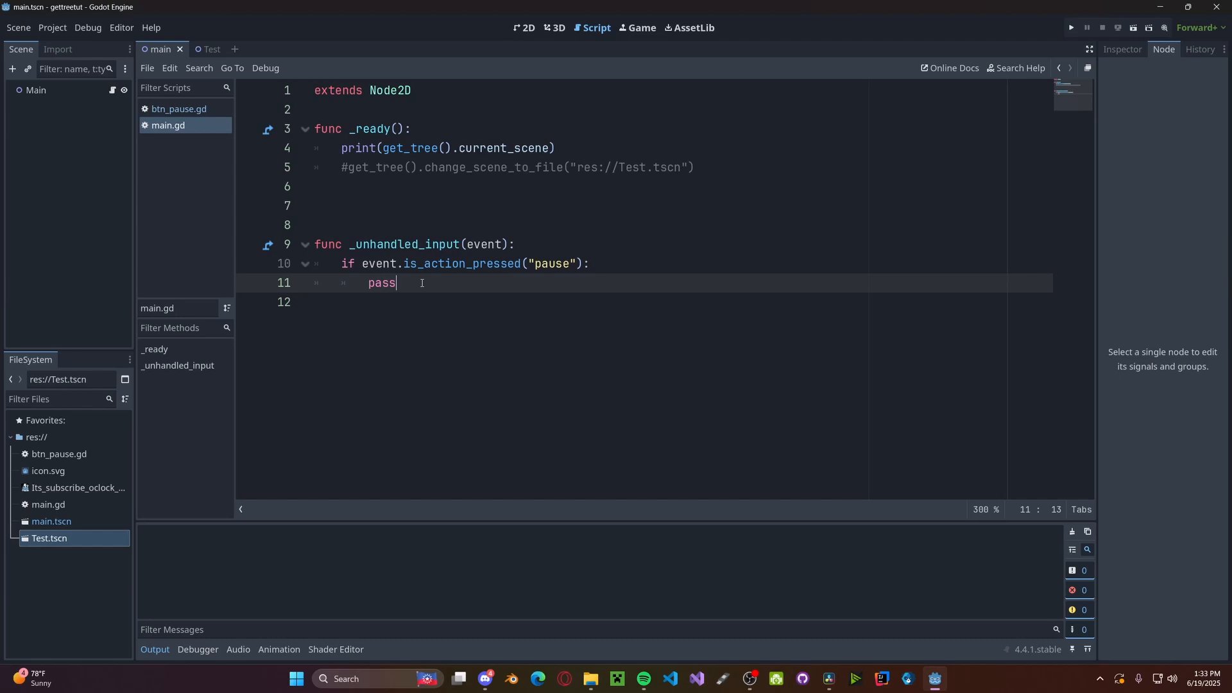
- Write get_tree().paused = !get_tree().paused in the pause handler
{"action": "type", "text": "get"}
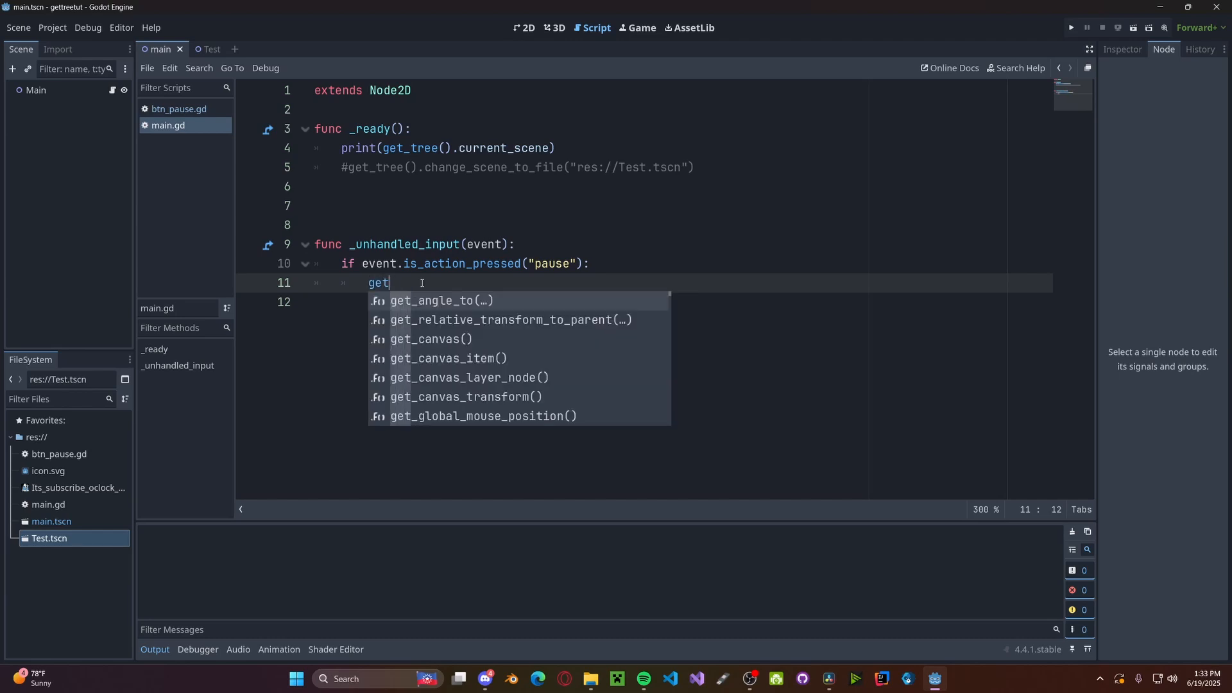
{"action": "type", "text": "_tree().pa"}
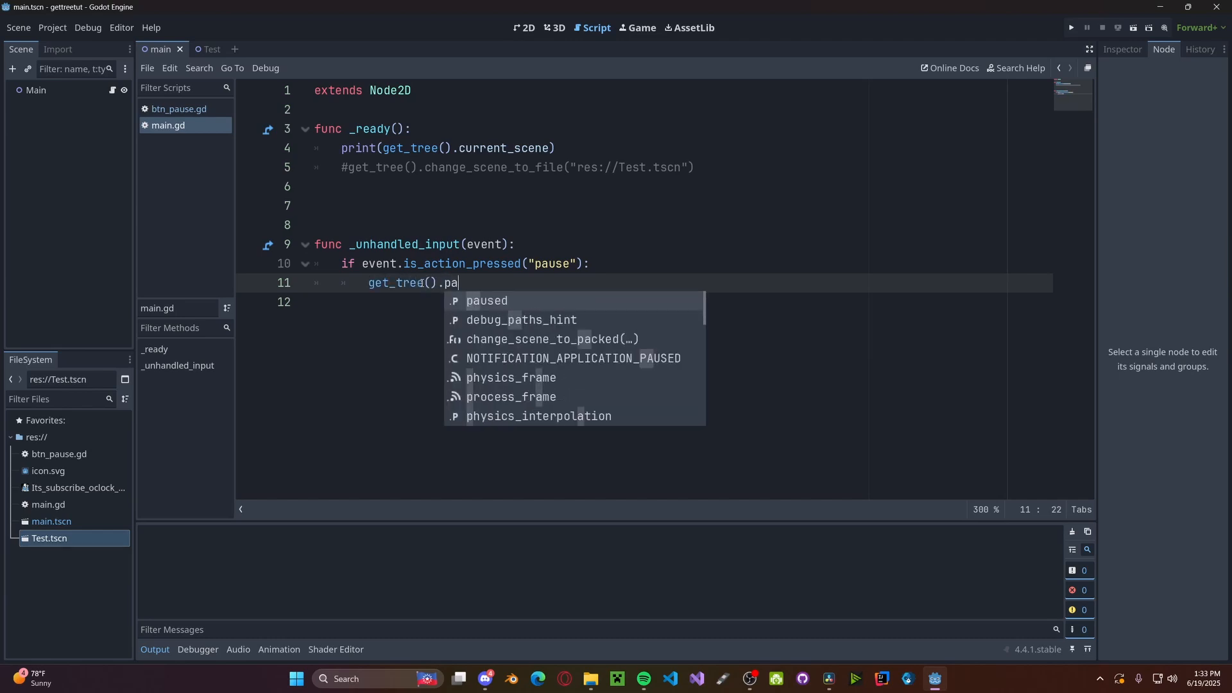
{"action": "type", "text": "used = !"}
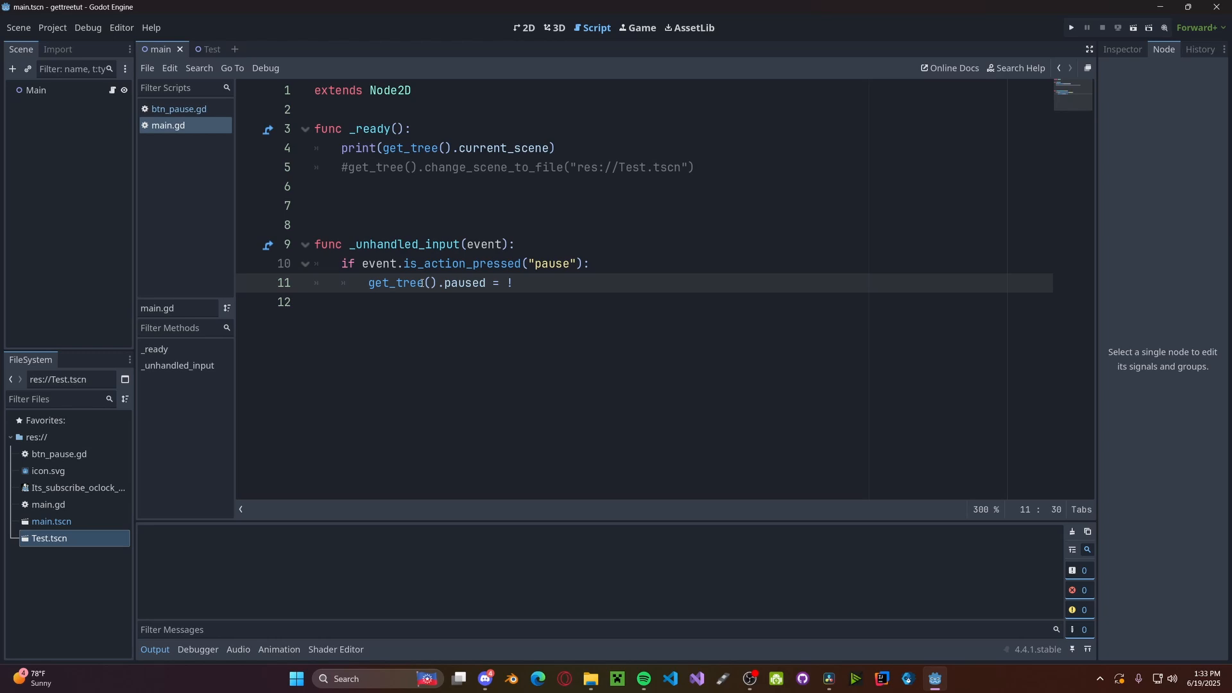
{"action": "type", "text": "get_tree()."}
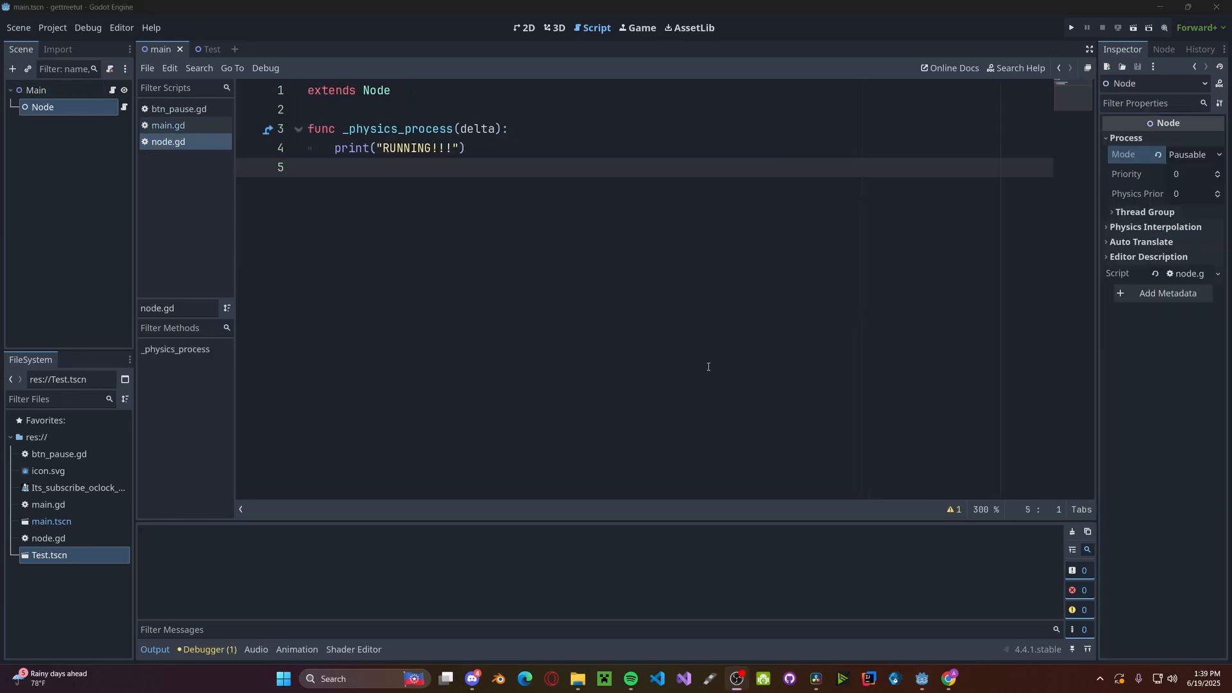
- Replace the pause toggle and print lines in main.gd with get_tree().quit()
{"action": "left_click", "coordinate": [1194, 154]}
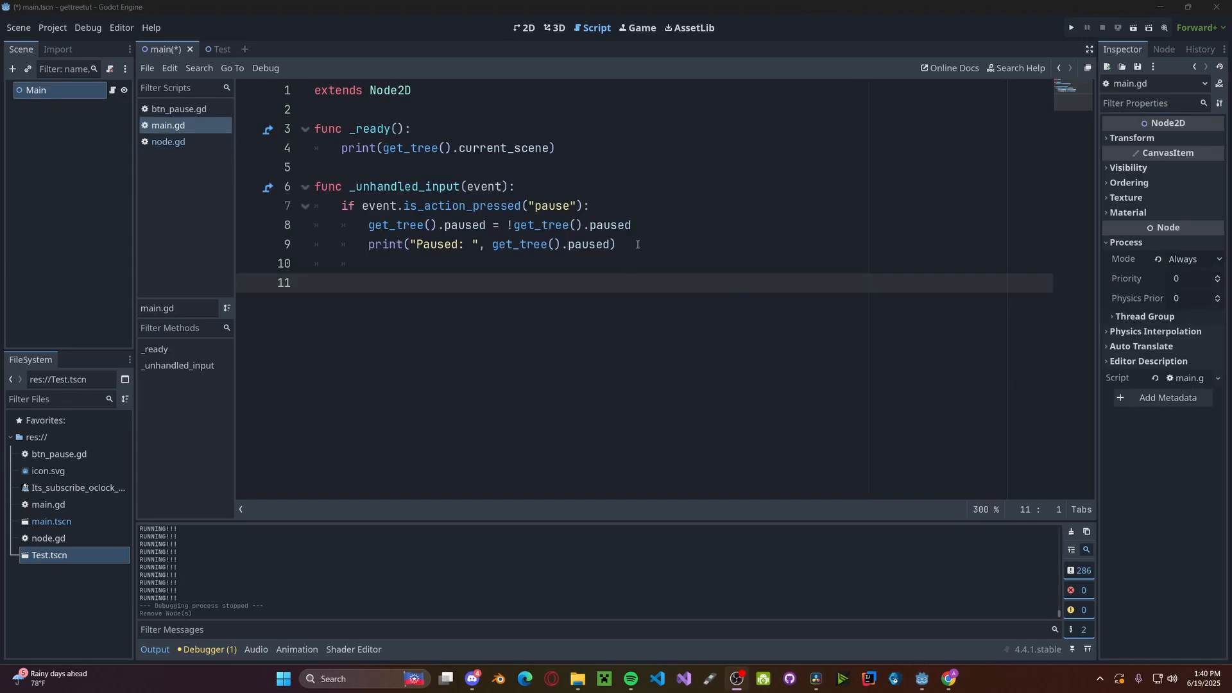
{"action": "left_click_drag", "start_coordinate": [440, 225], "coordinate": [616, 244]}
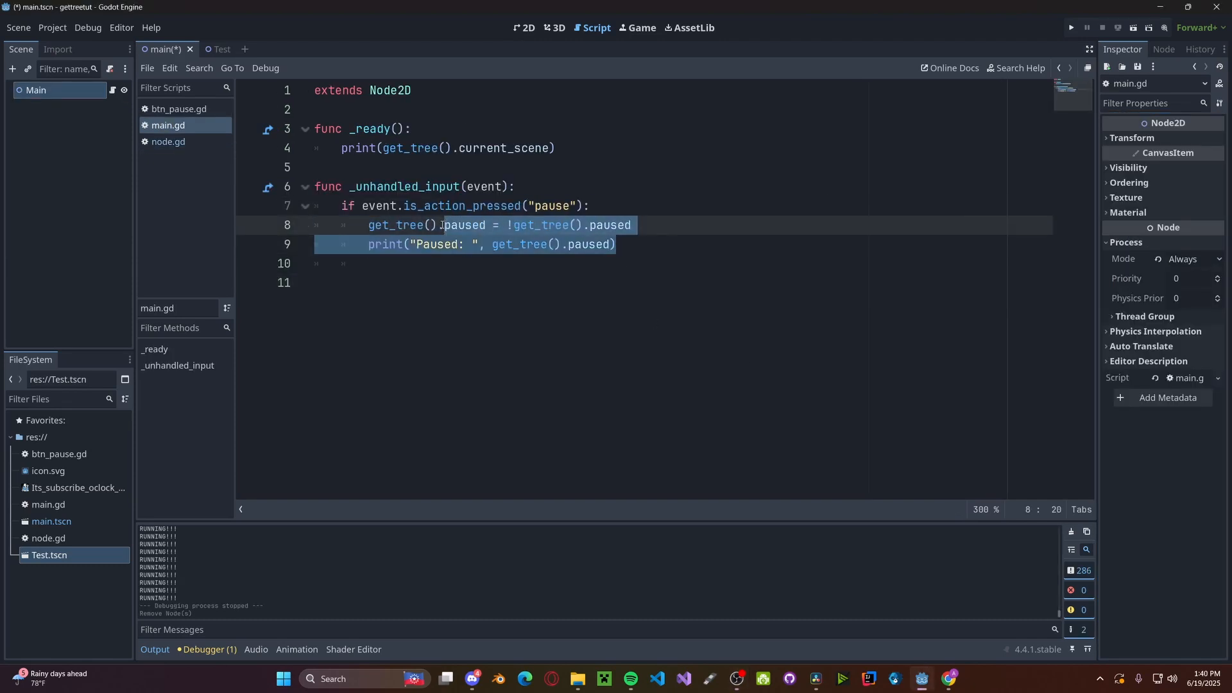
{"action": "type", "text": "get_tree().quit()"}
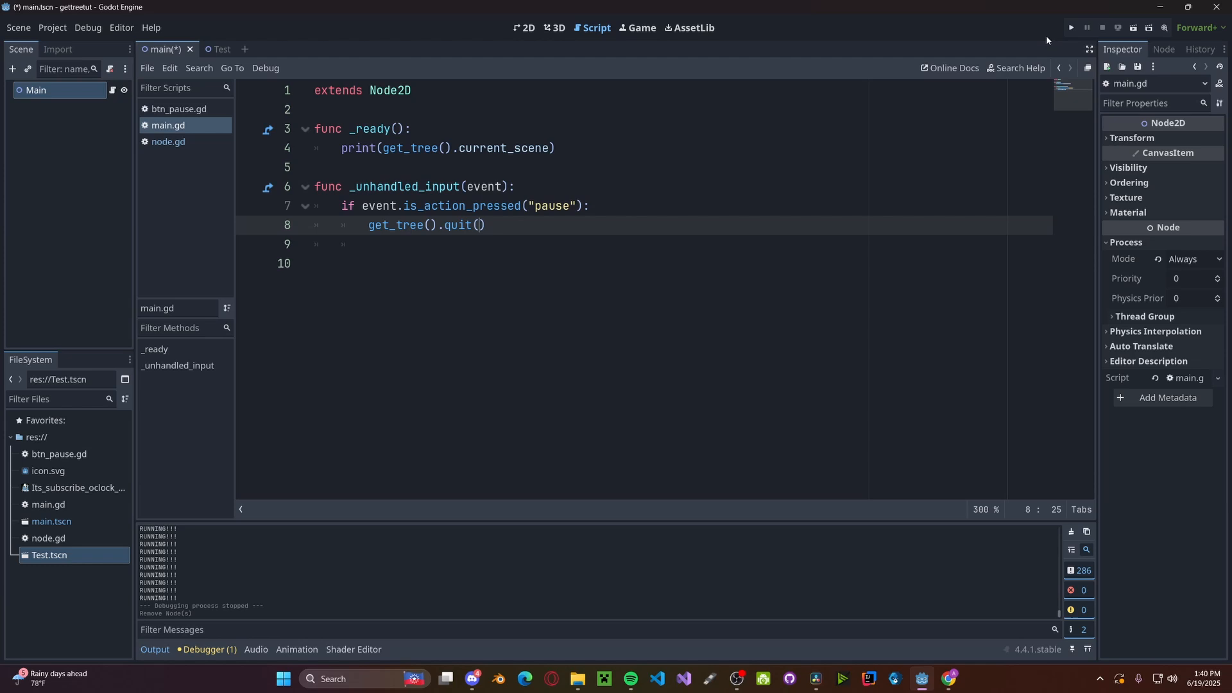
- Add five TestNode children with test_node.gd to the TestGroup group
{"action": "left_click", "coordinate": [1071, 28]}
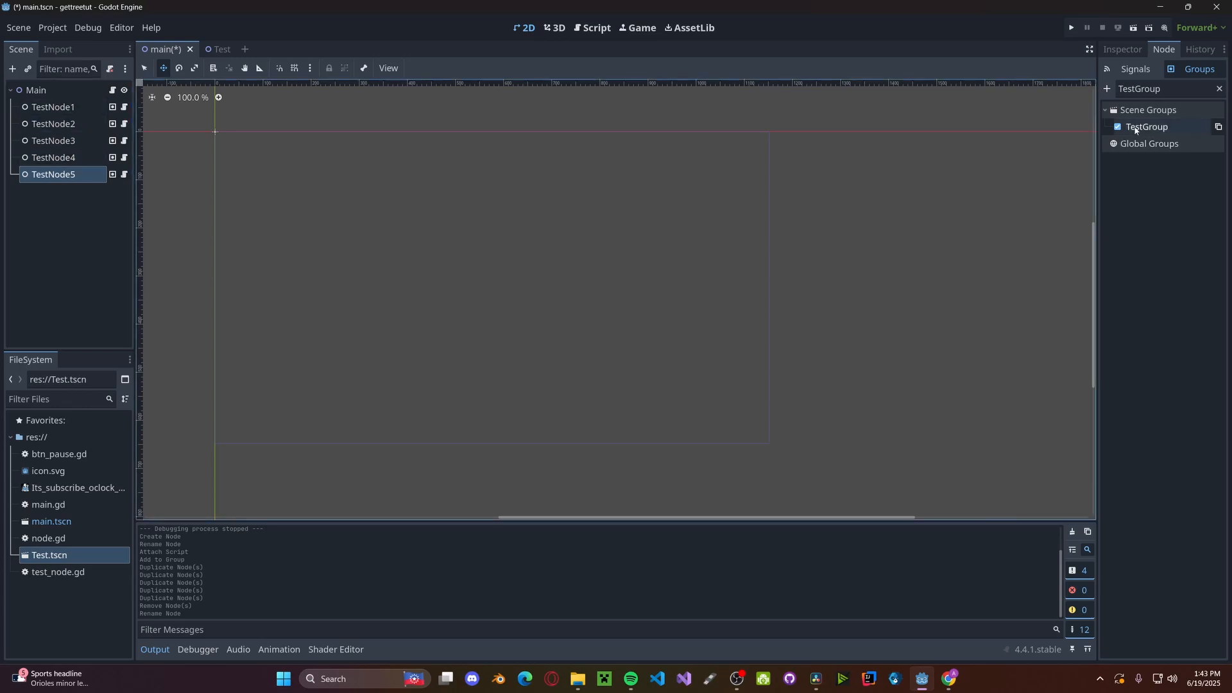
- Write get_tree().call_group("TestGroup", "testGroupFunc") in the pause handler of main.gd
{"action": "left_click", "coordinate": [595, 29]}
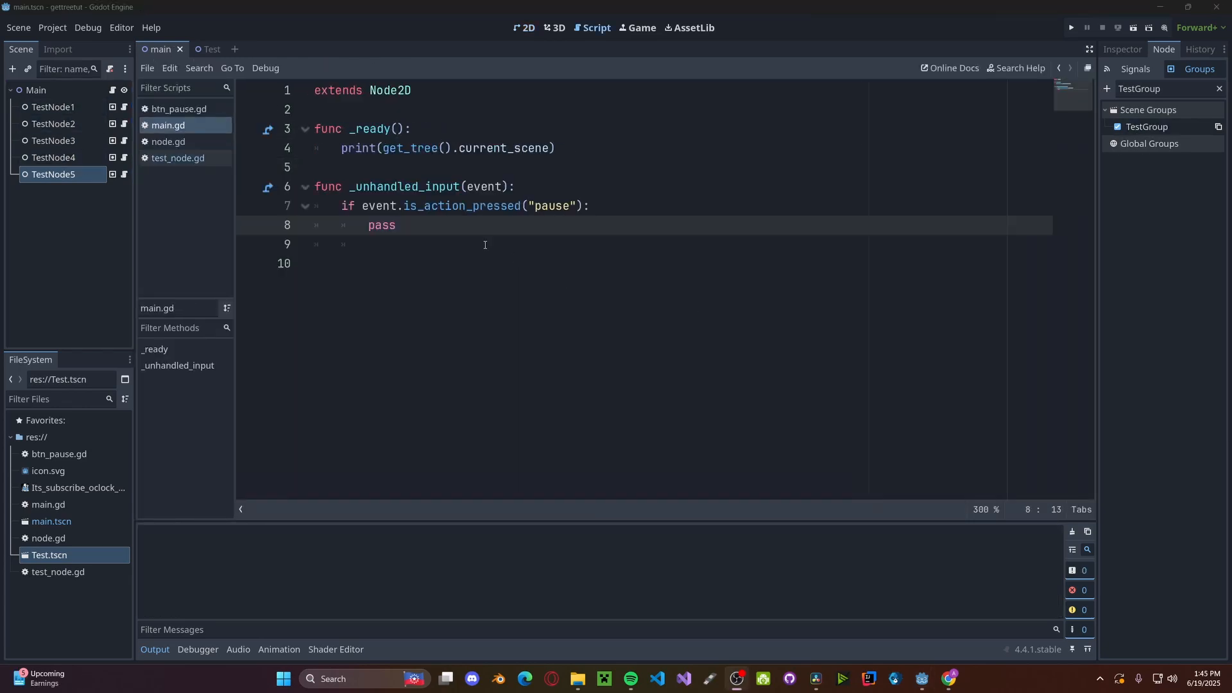
{"action": "type", "text": "get_tree().call_group(\""}
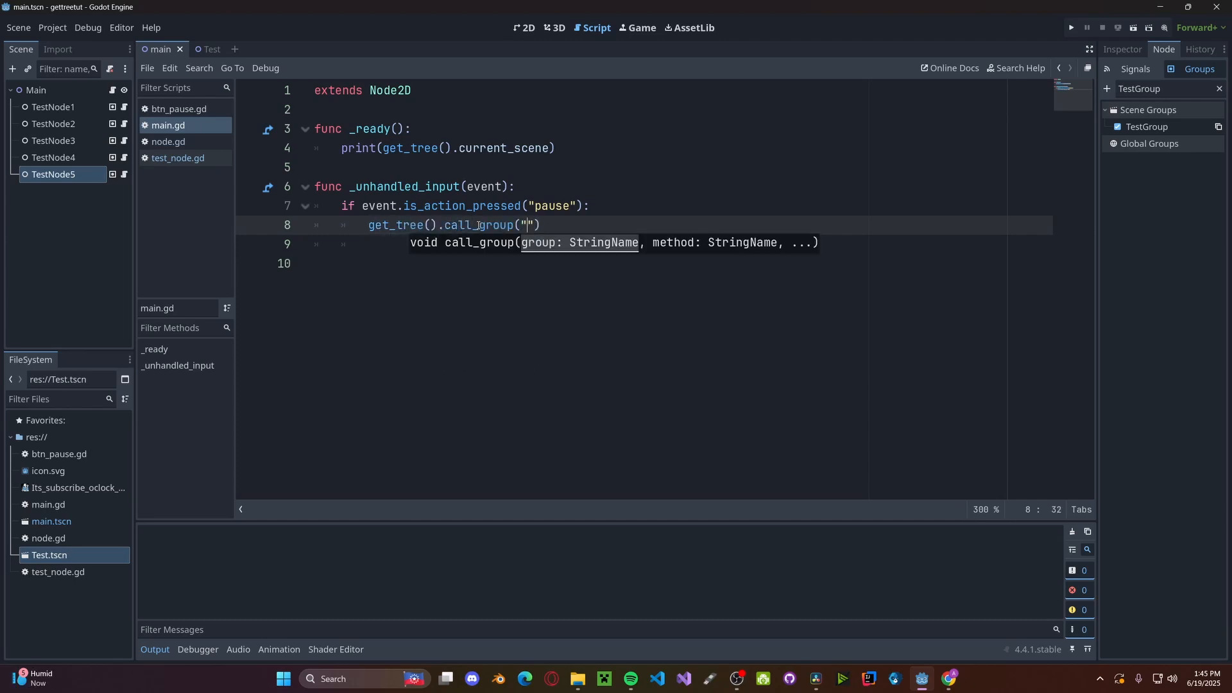
{"action": "type", "text": "TestGroupo"}
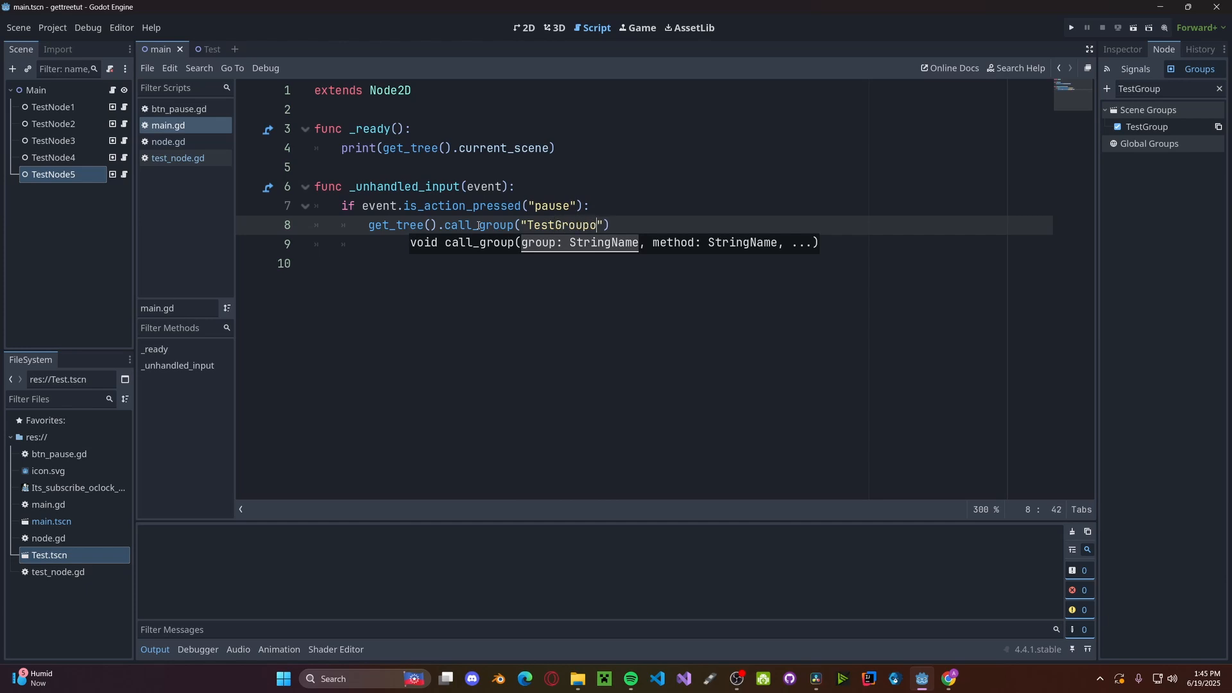
{"action": "type", "text": ", \""}
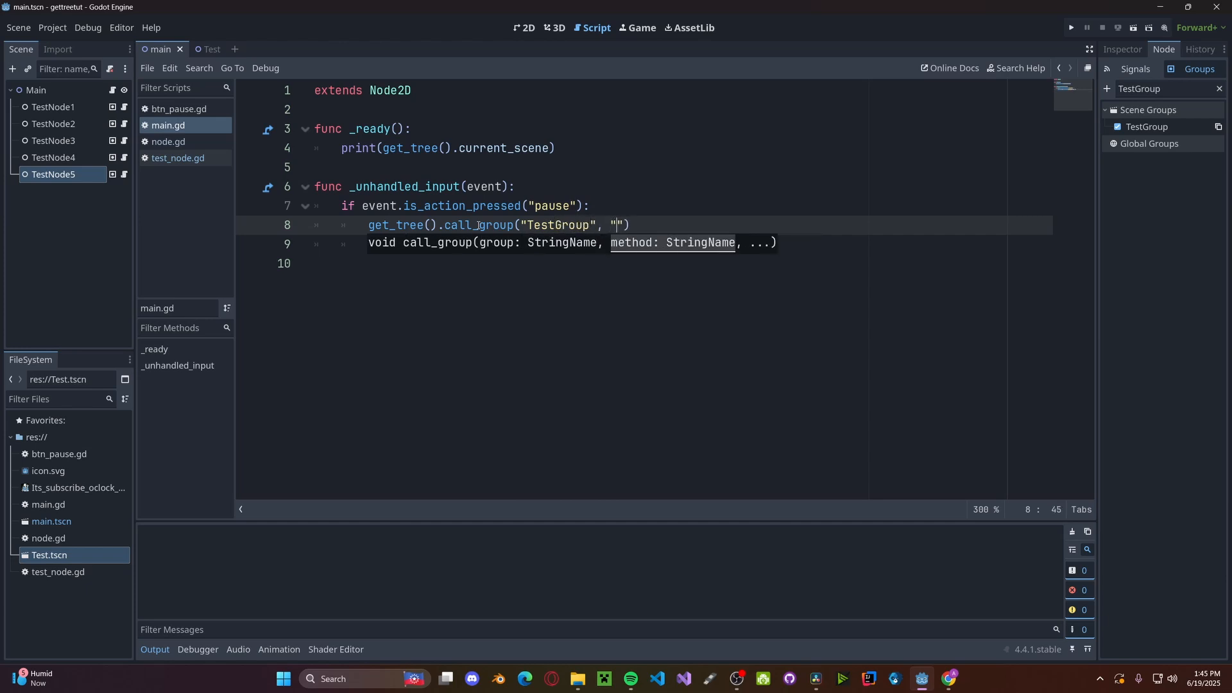
{"action": "type", "text": "testGroup"}
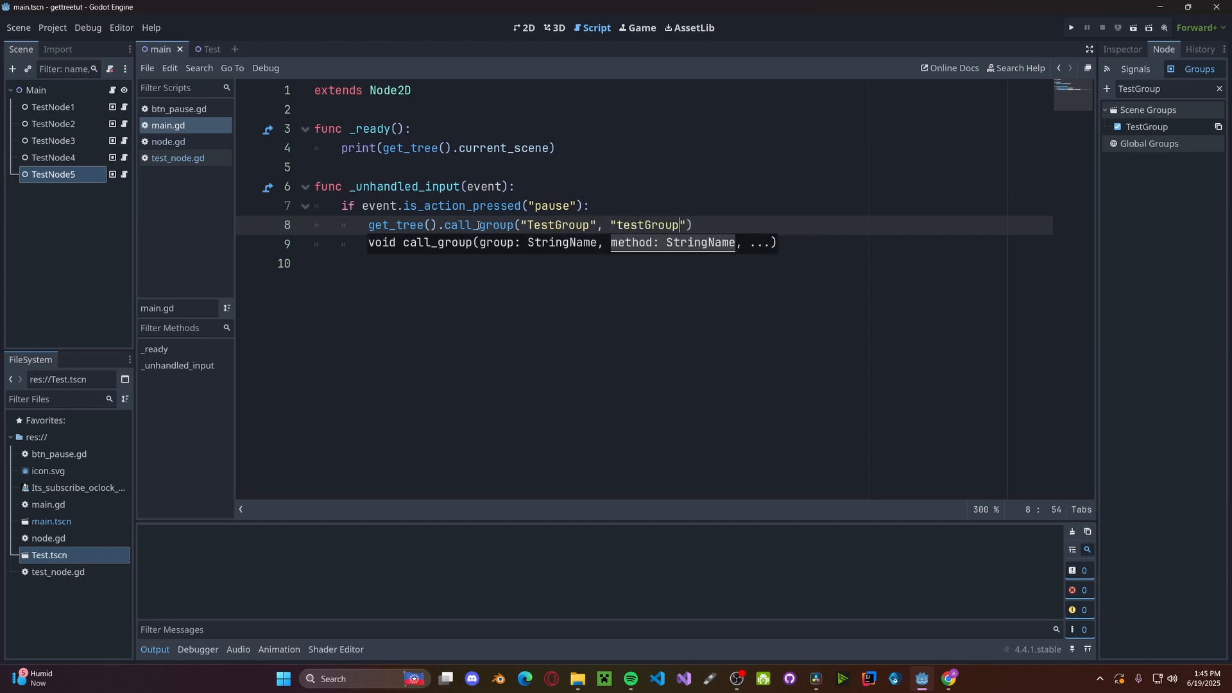
{"action": "type", "text": "Func"}
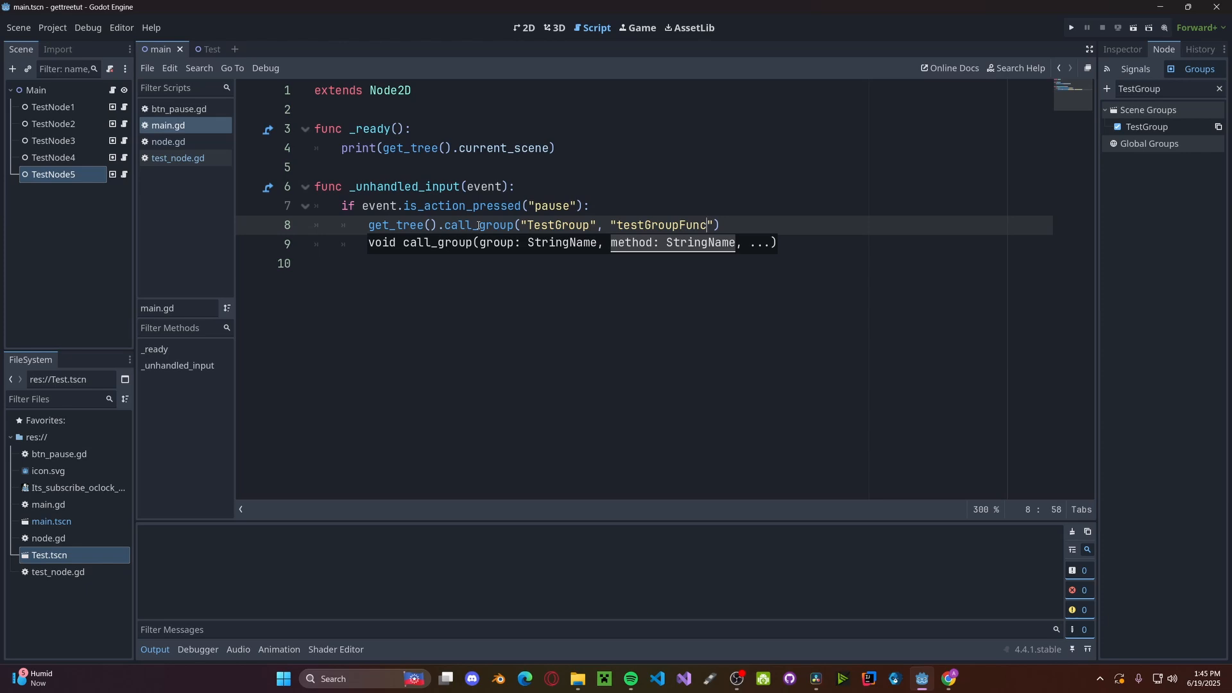
{"action": "left_click", "coordinate": [1069, 27]}
{"action": "type", "text": "g"}
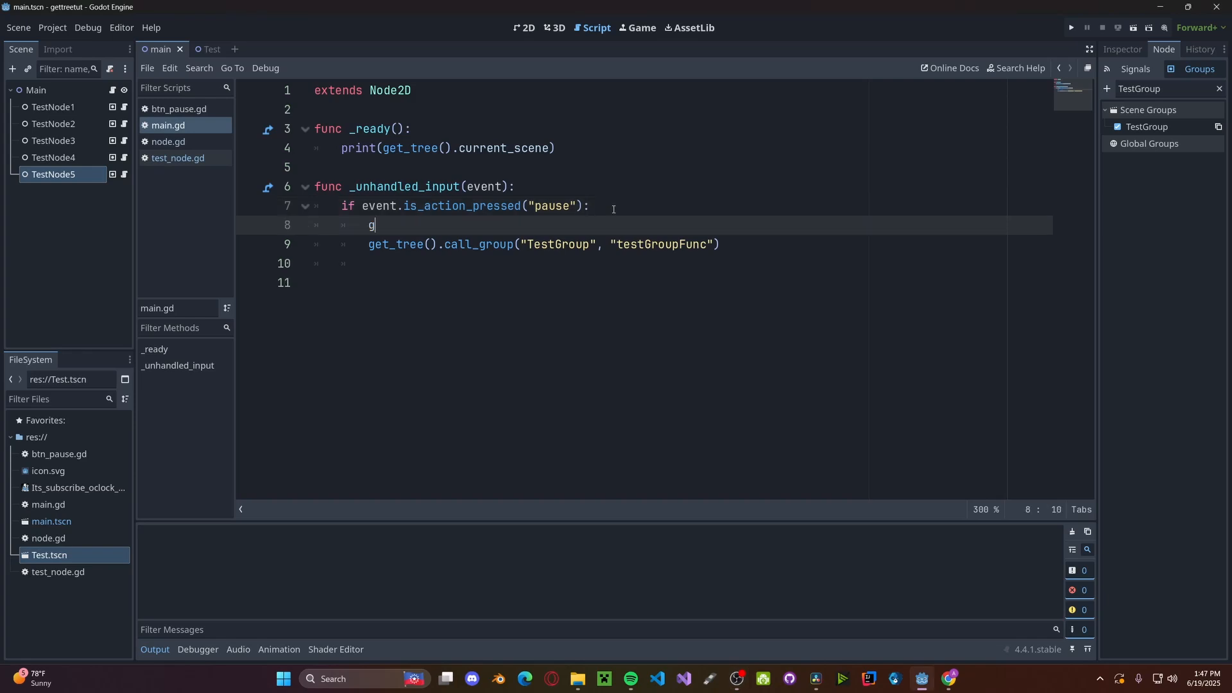
- Await get_tree().create_timer(1.0).timeout before the group call and run the project
{"action": "type", "text": "et_tree"}
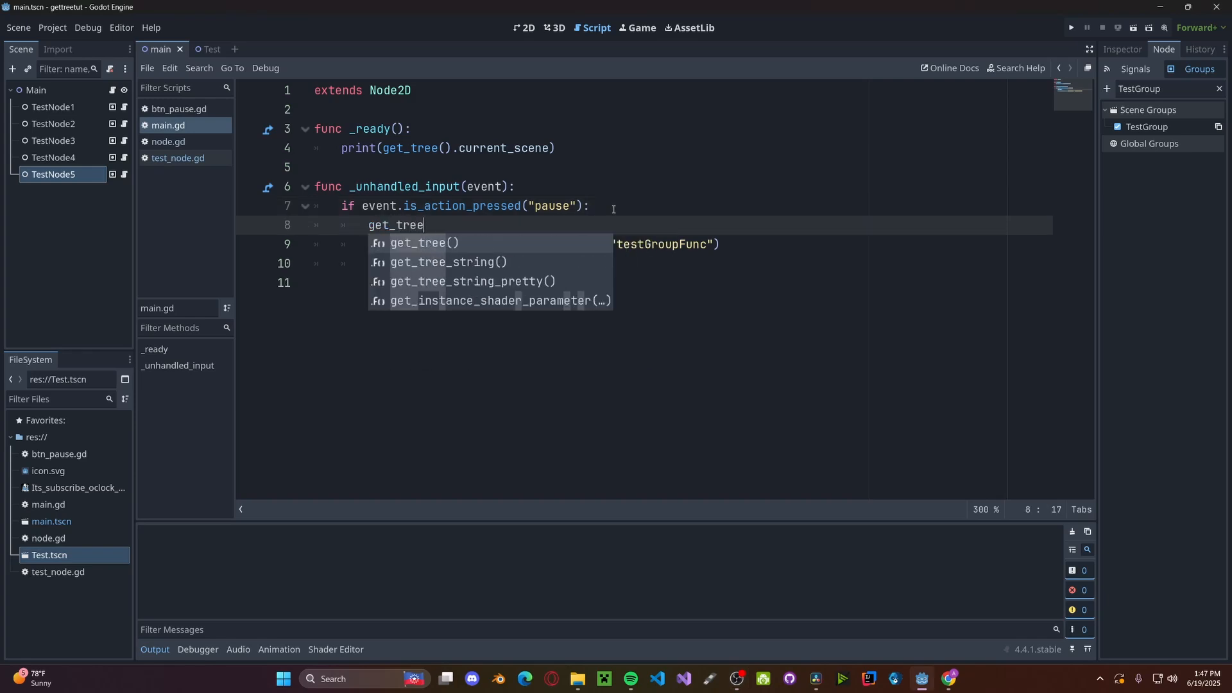
{"action": "type", "text": "().create_timer("}
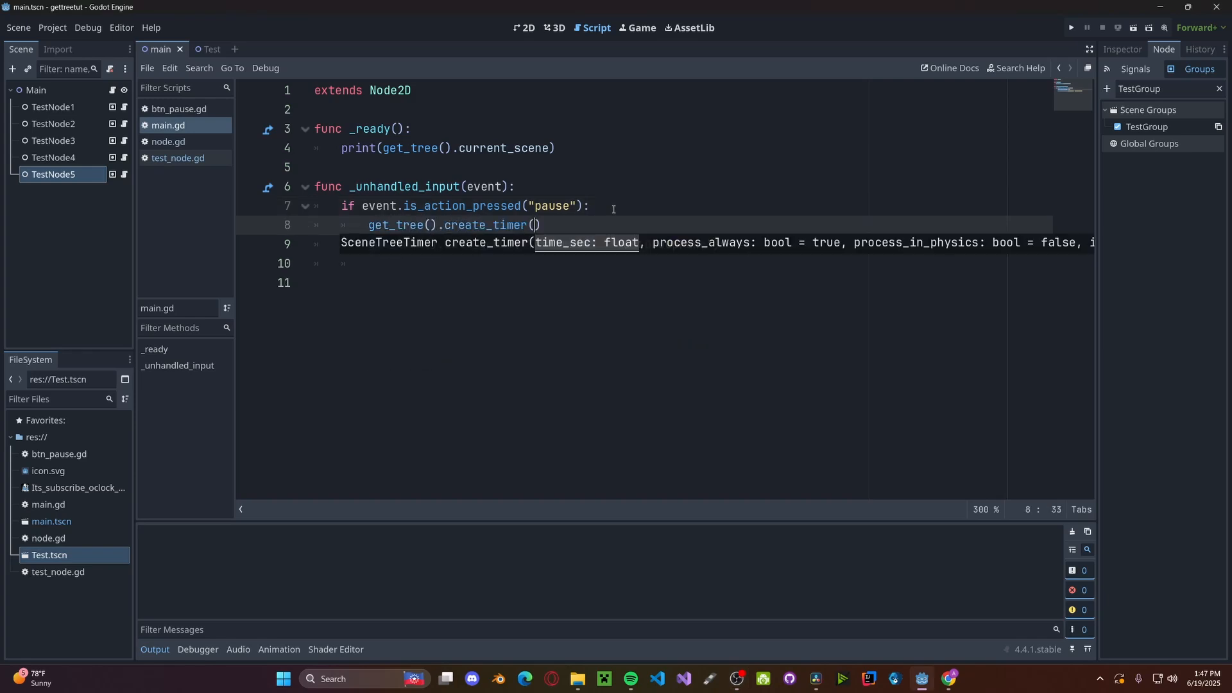
{"action": "type", "text": "1.0"}
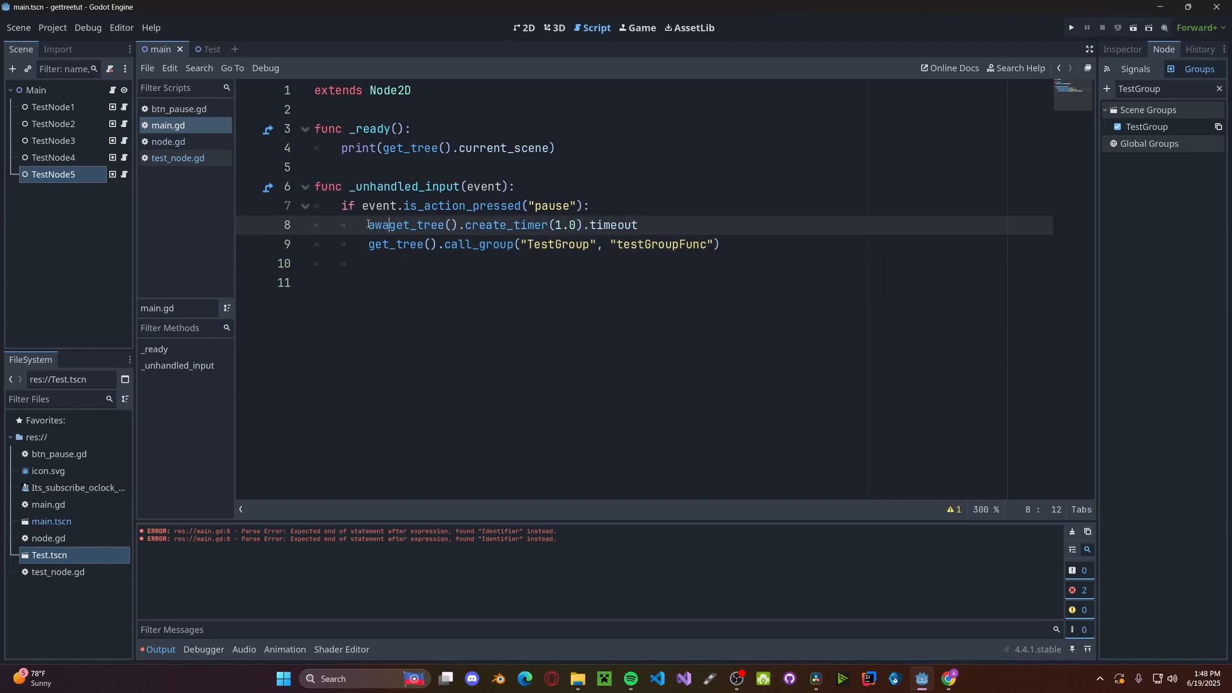
{"action": "left_click", "coordinate": [1068, 28]}
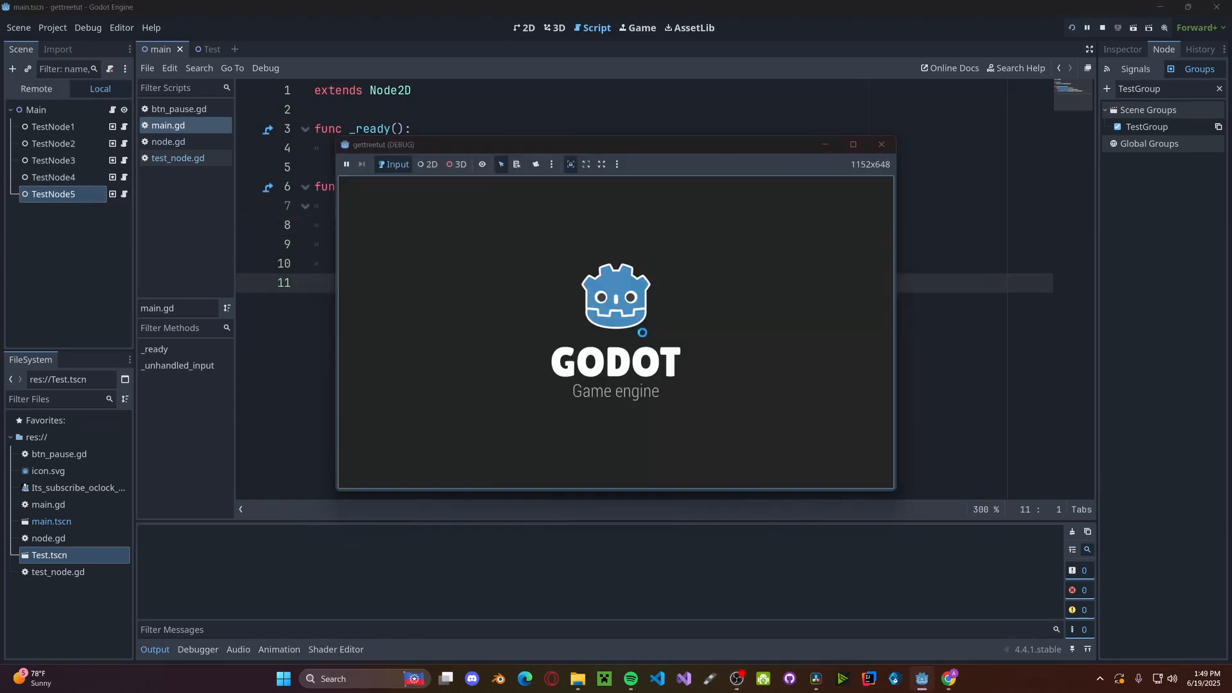